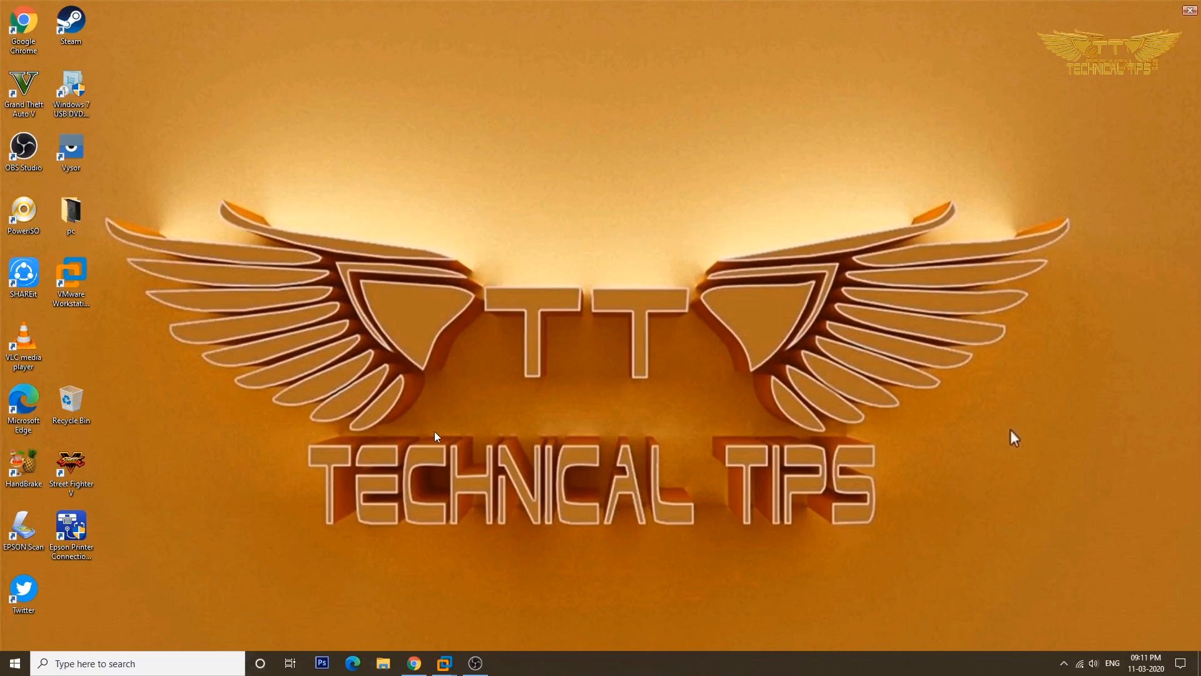
# Step: Launch Chrome and go to chrome://flags/#enable-heavy-ad-intervention via Paste and go
pyautogui.click(22, 27)
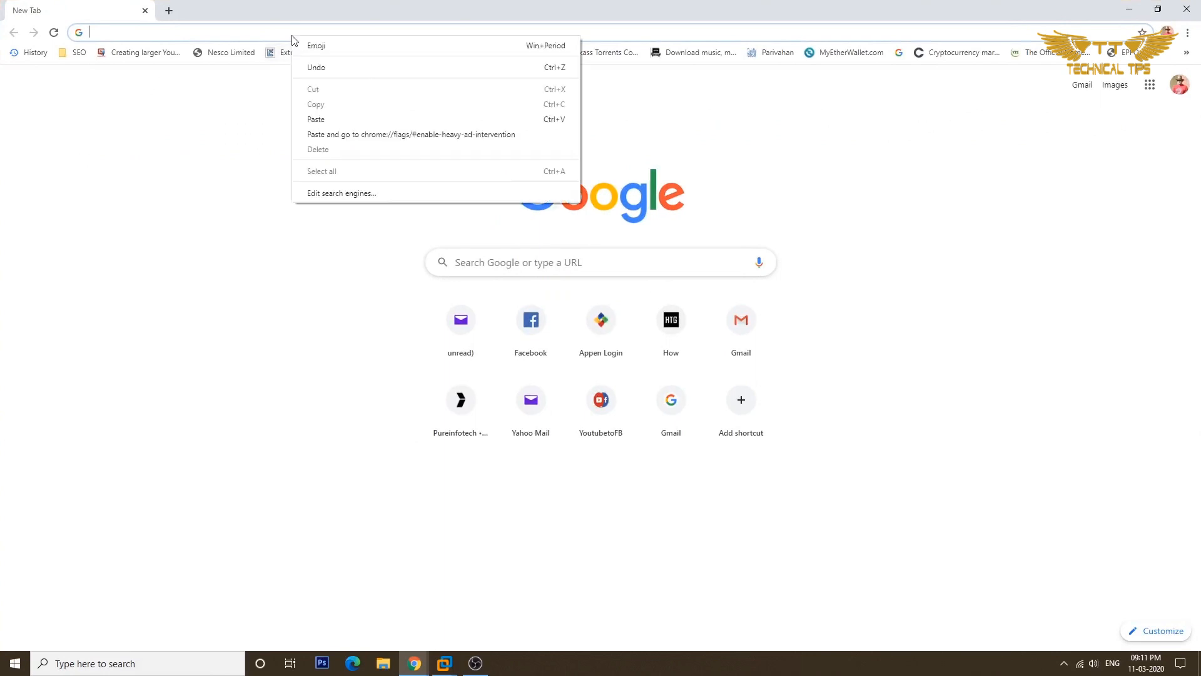
pyautogui.click(315, 118)
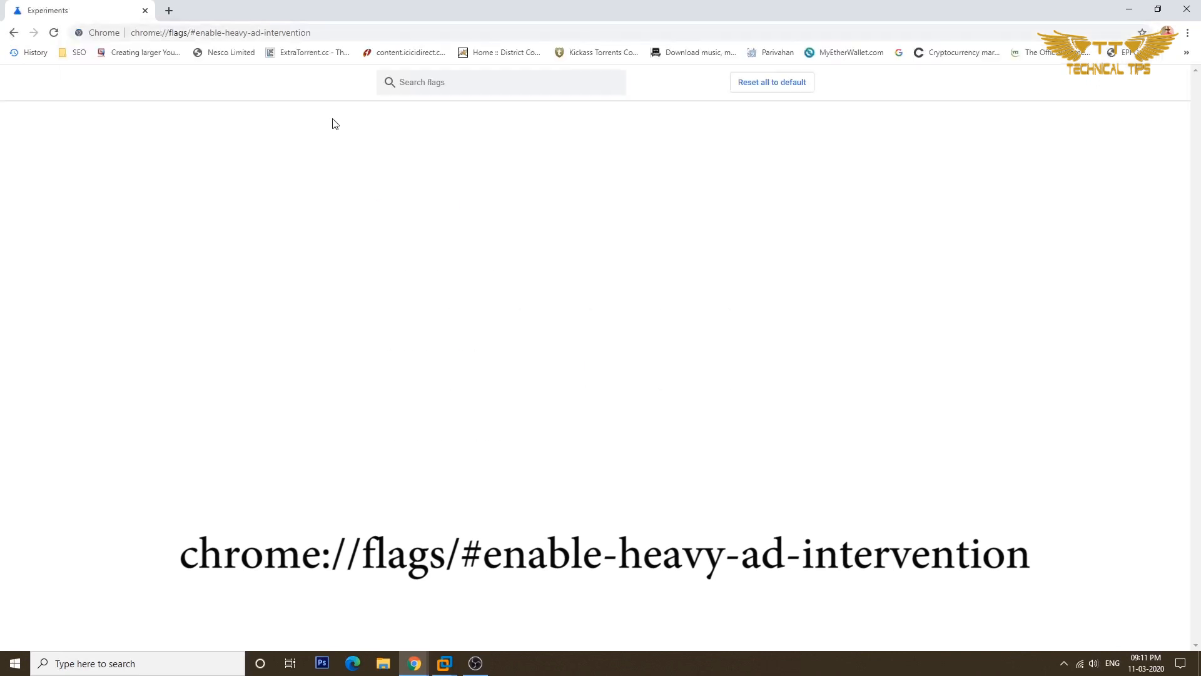
pyautogui.click(501, 83)
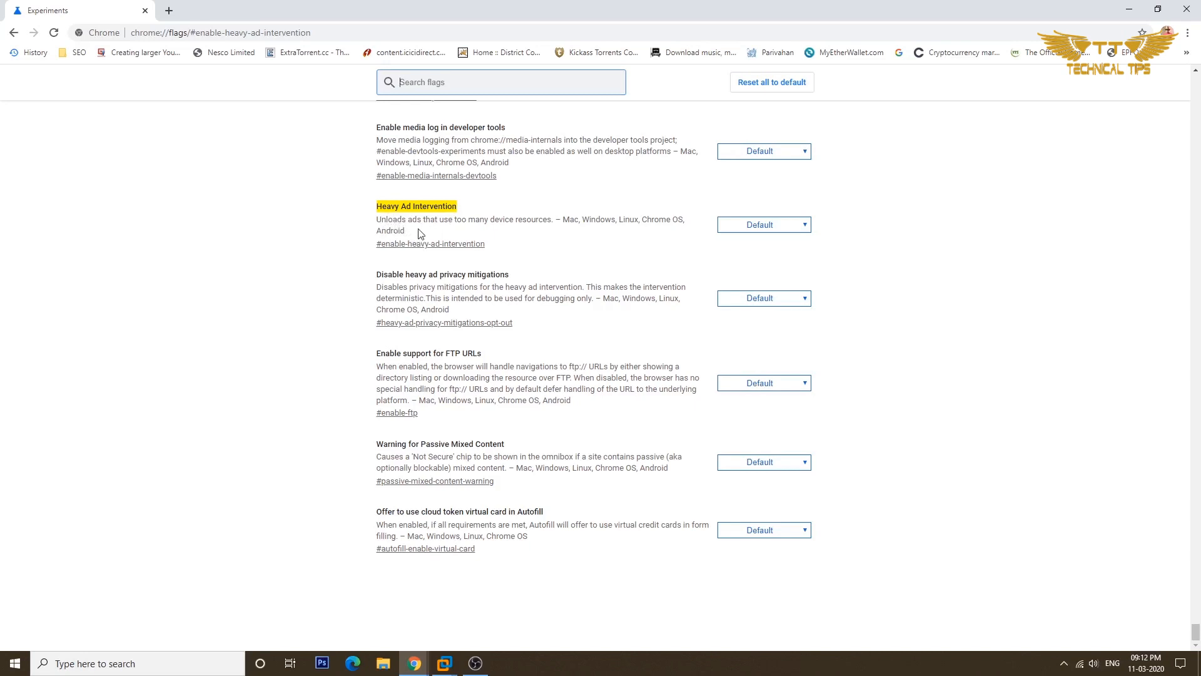
pyautogui.moveTo(483, 233)
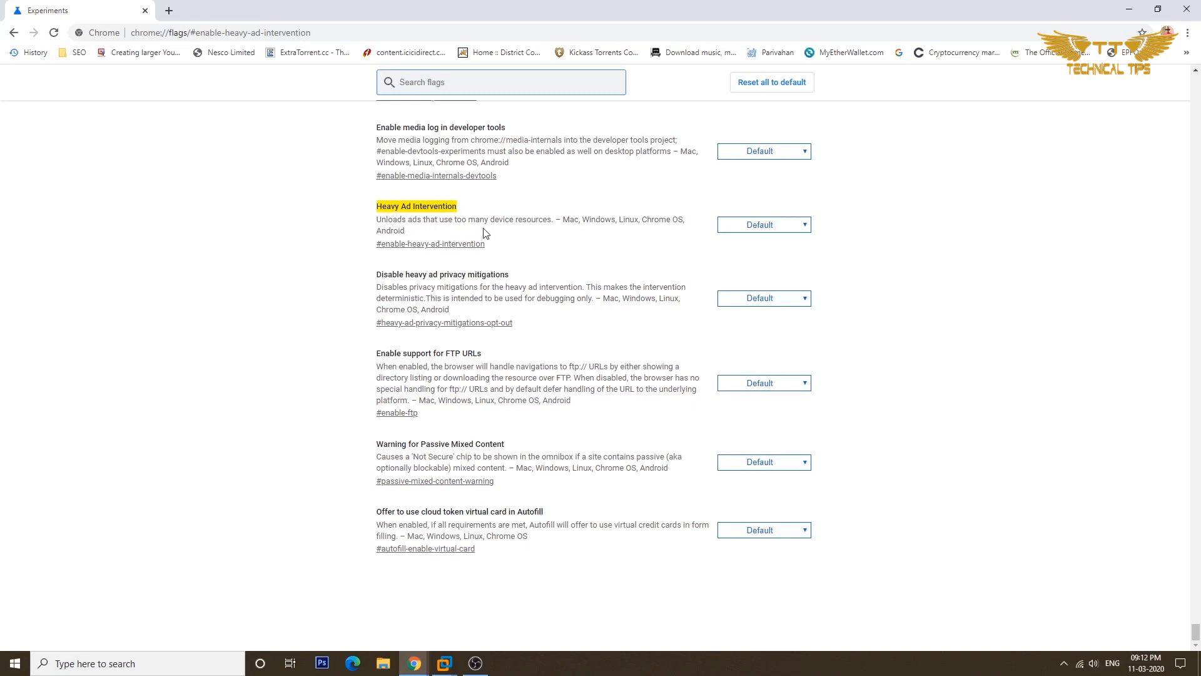
pyautogui.moveTo(562, 234)
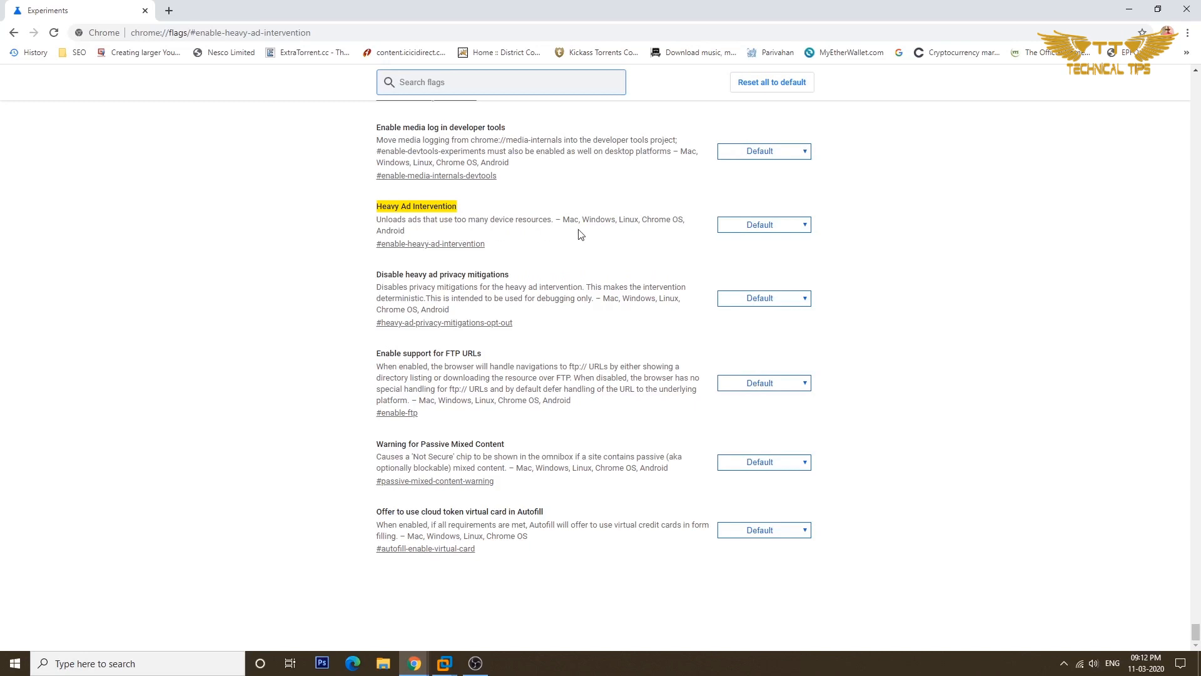
pyautogui.moveTo(675, 234)
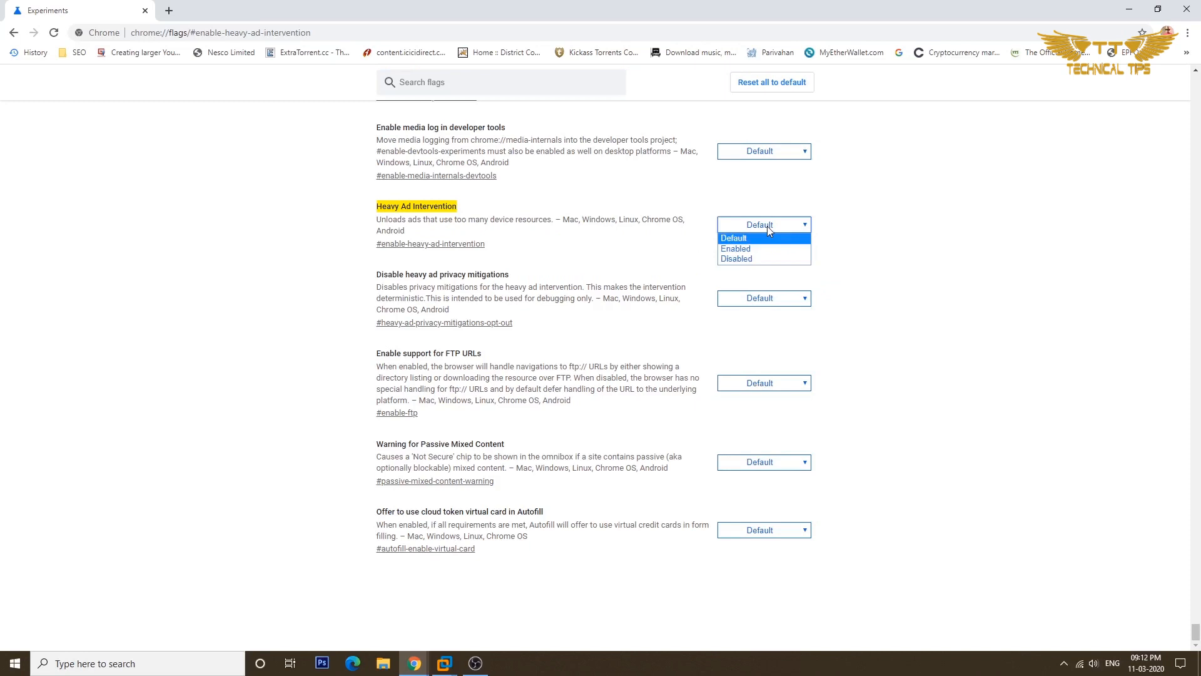
# Step: Set the Heavy Ad Intervention flag to Enabled and relaunch Chrome to apply it
pyautogui.click(735, 248)
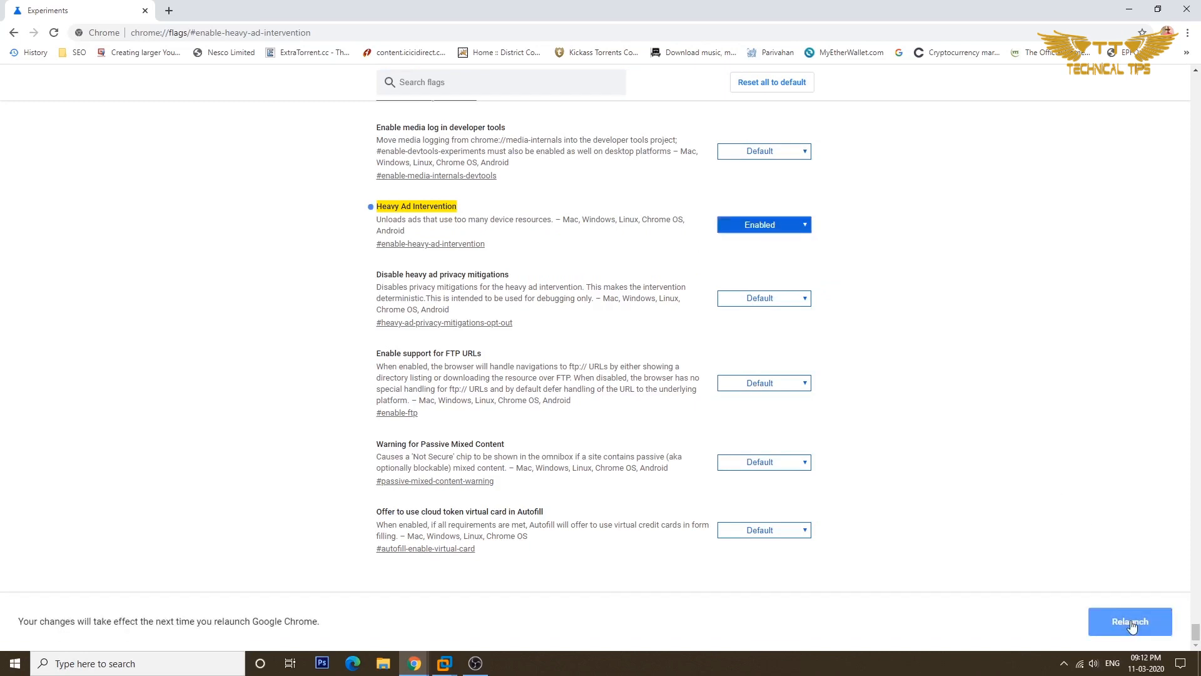
pyautogui.moveTo(1093, 593)
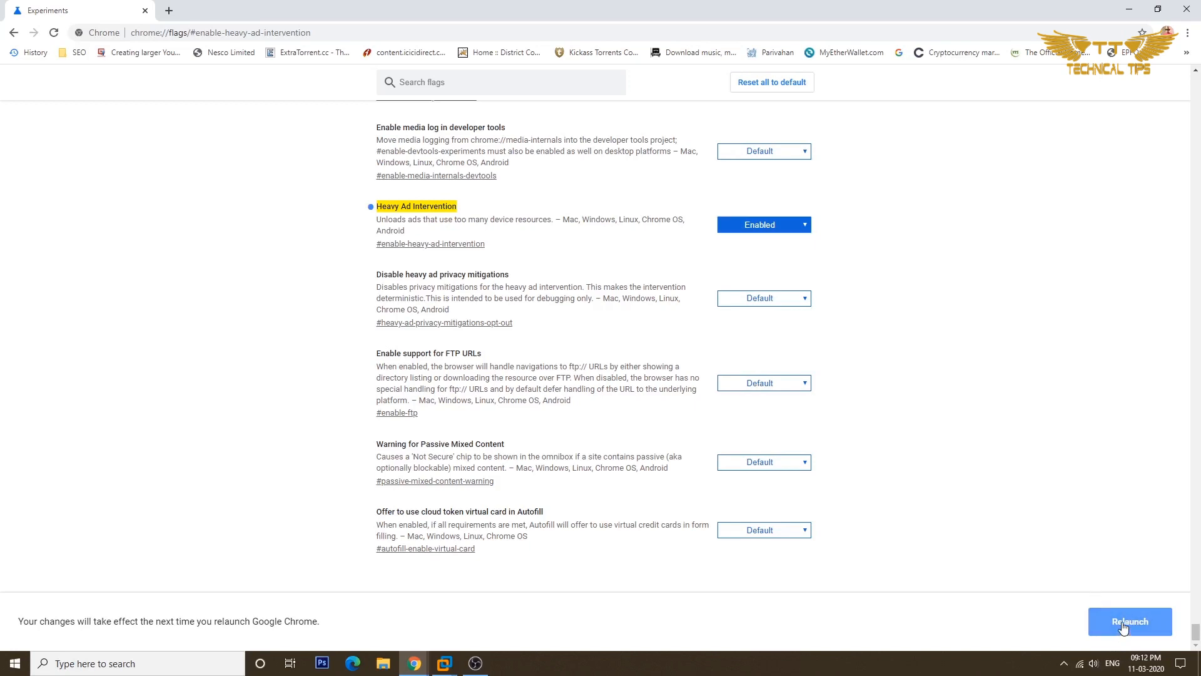
pyautogui.scroll(-3)
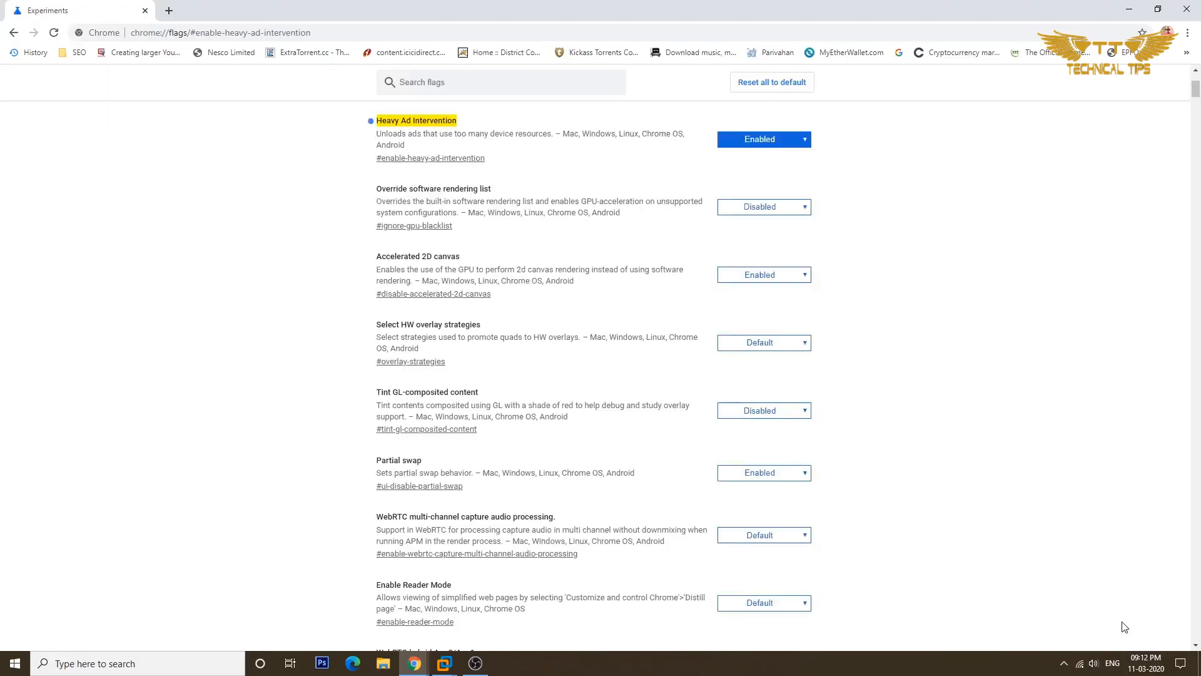
pyautogui.moveTo(1131, 9)
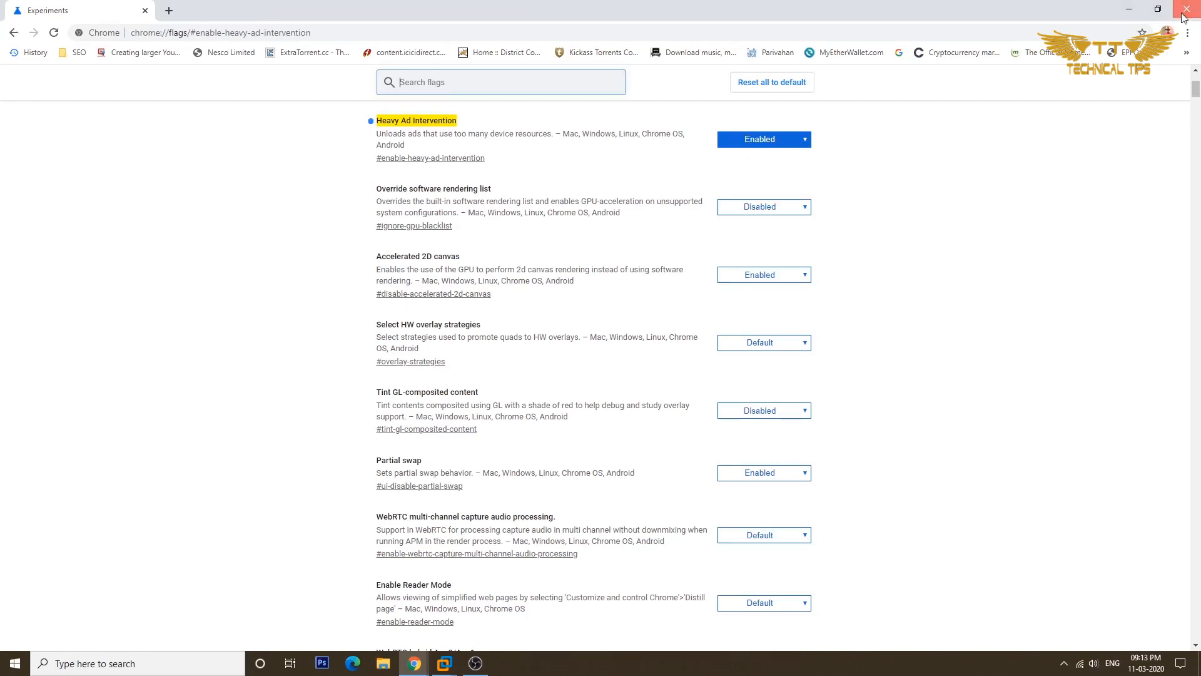
# Step: Close and reopen Chrome, returning to the Heavy Ad Intervention flags page
pyautogui.click(1187, 14)
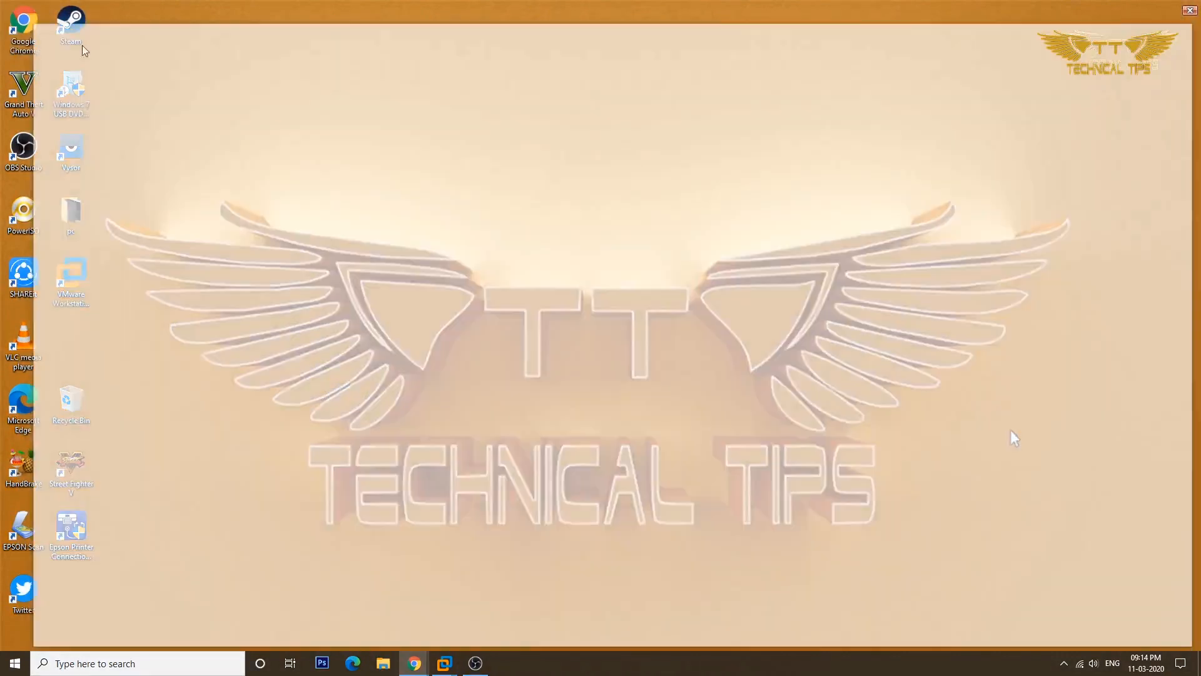
pyautogui.click(411, 663)
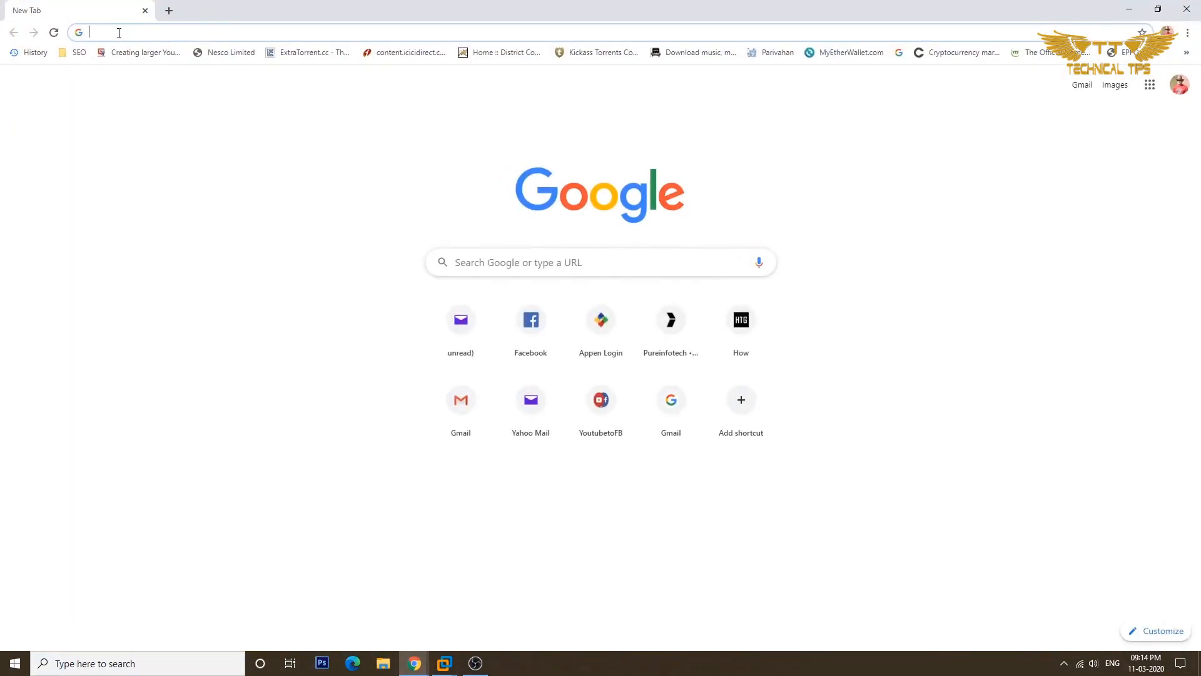
pyautogui.rightClick(119, 33)
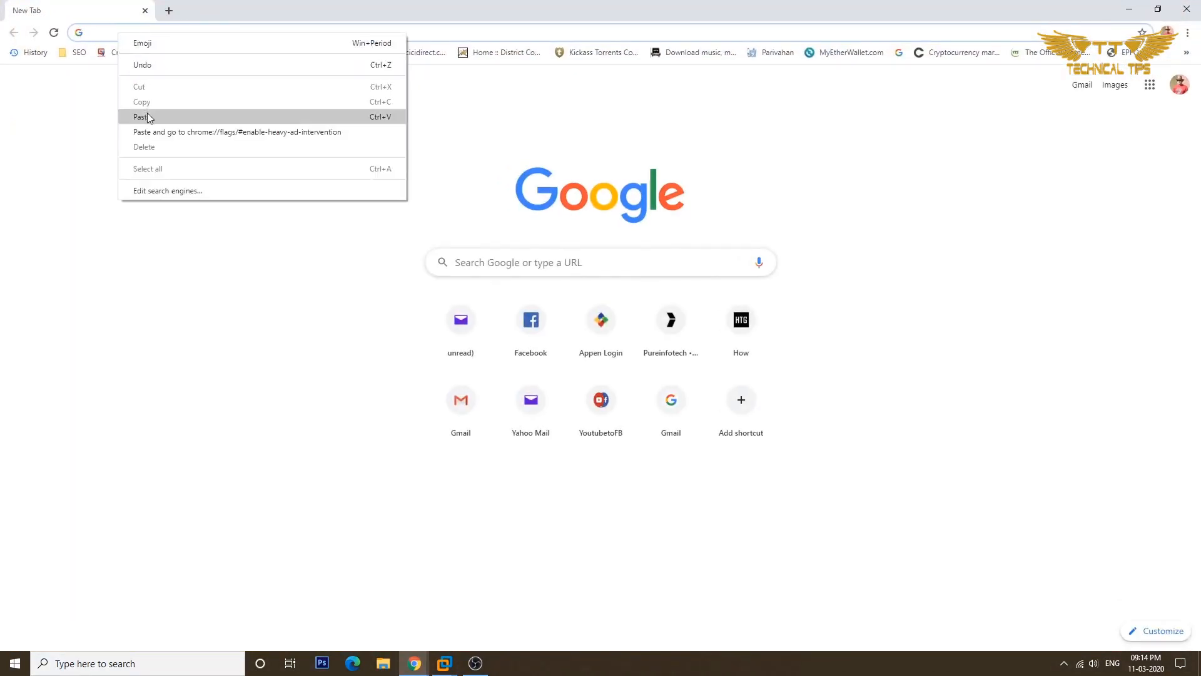
pyautogui.click(238, 131)
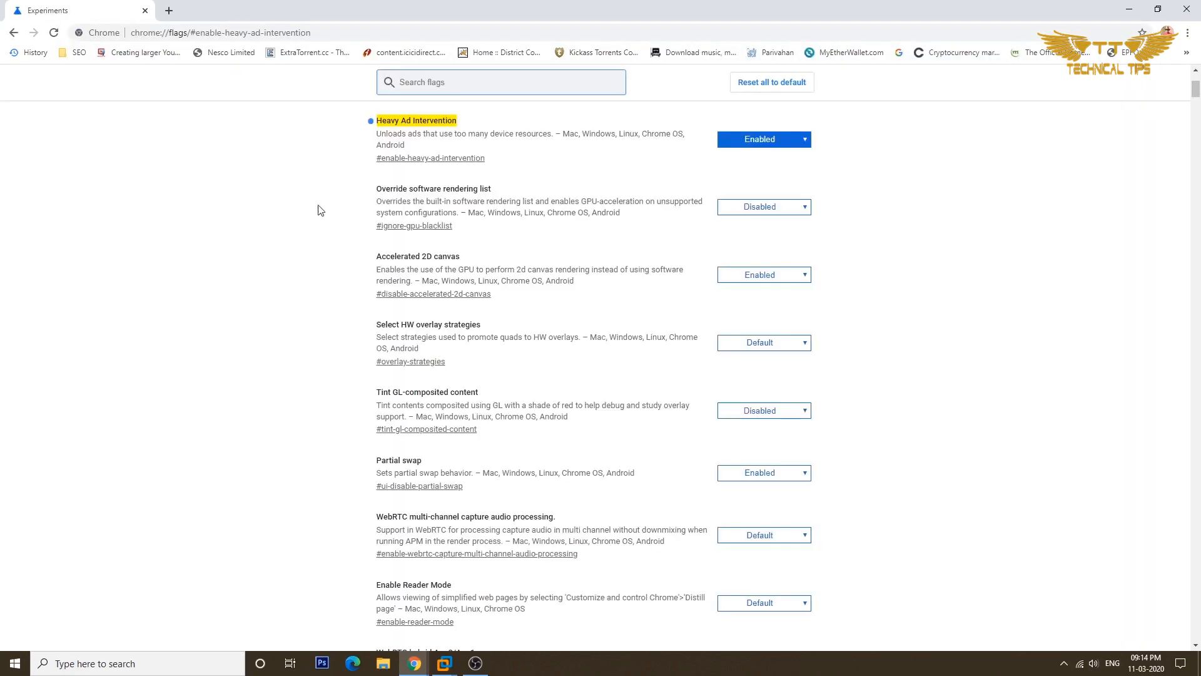
# Step: Revert the Heavy Ad Intervention flag to Default and relaunch Chrome
pyautogui.click(762, 139)
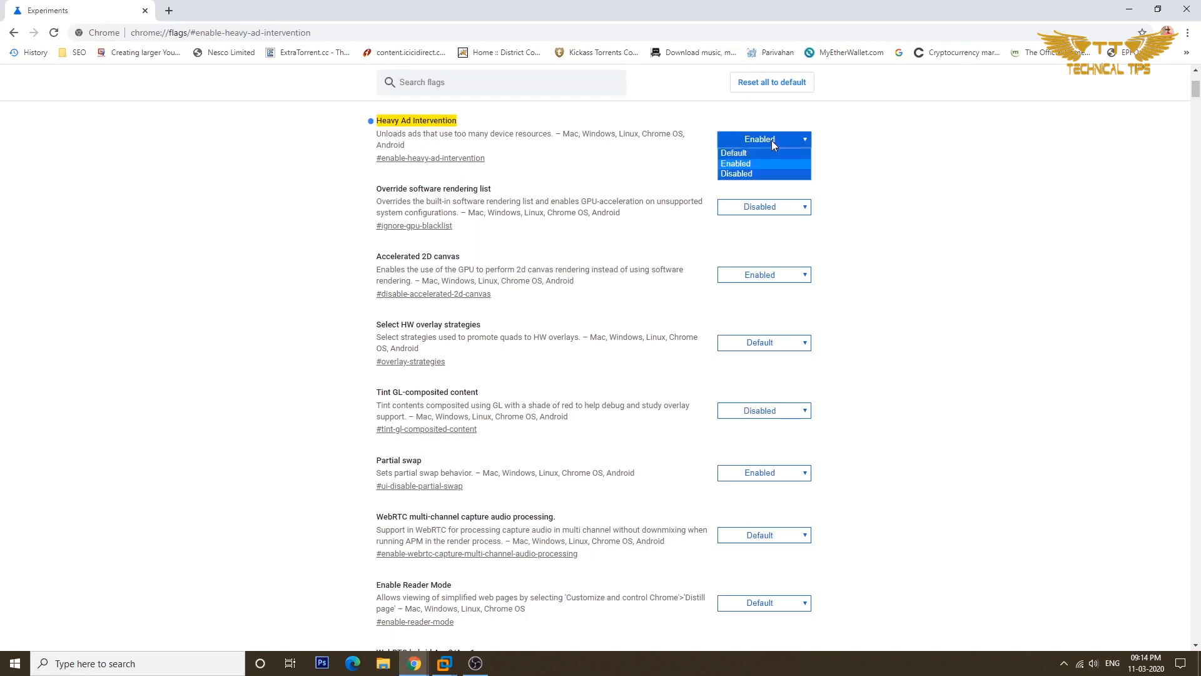
pyautogui.click(733, 152)
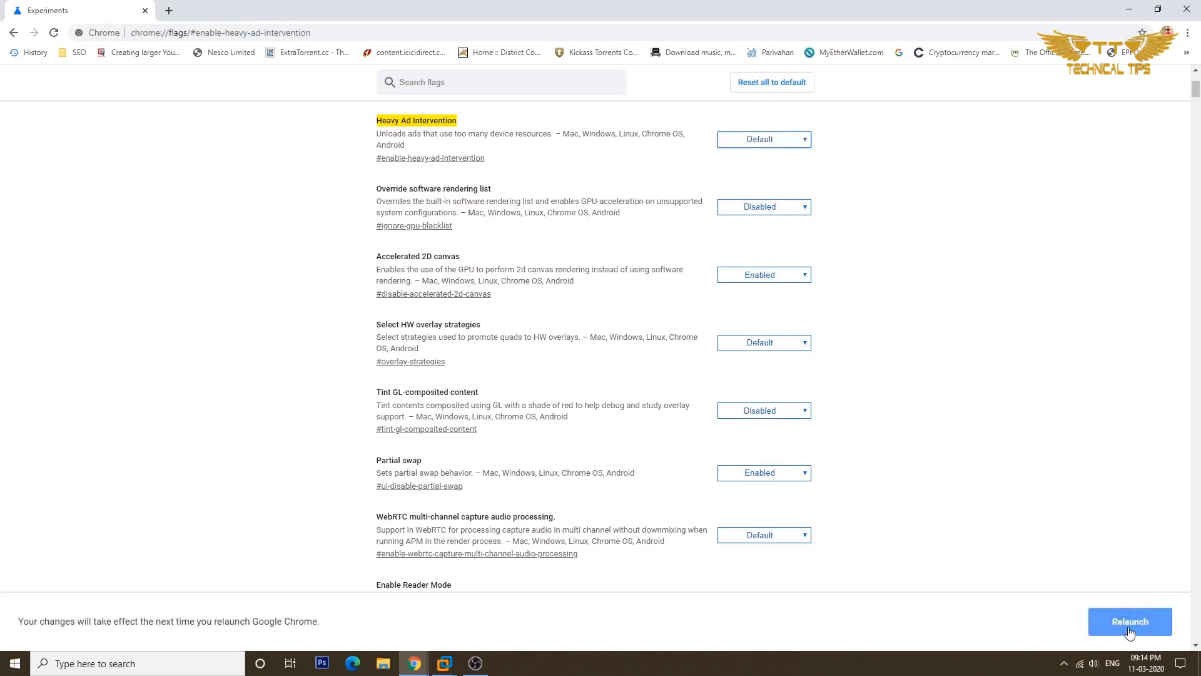
pyautogui.click(1129, 622)
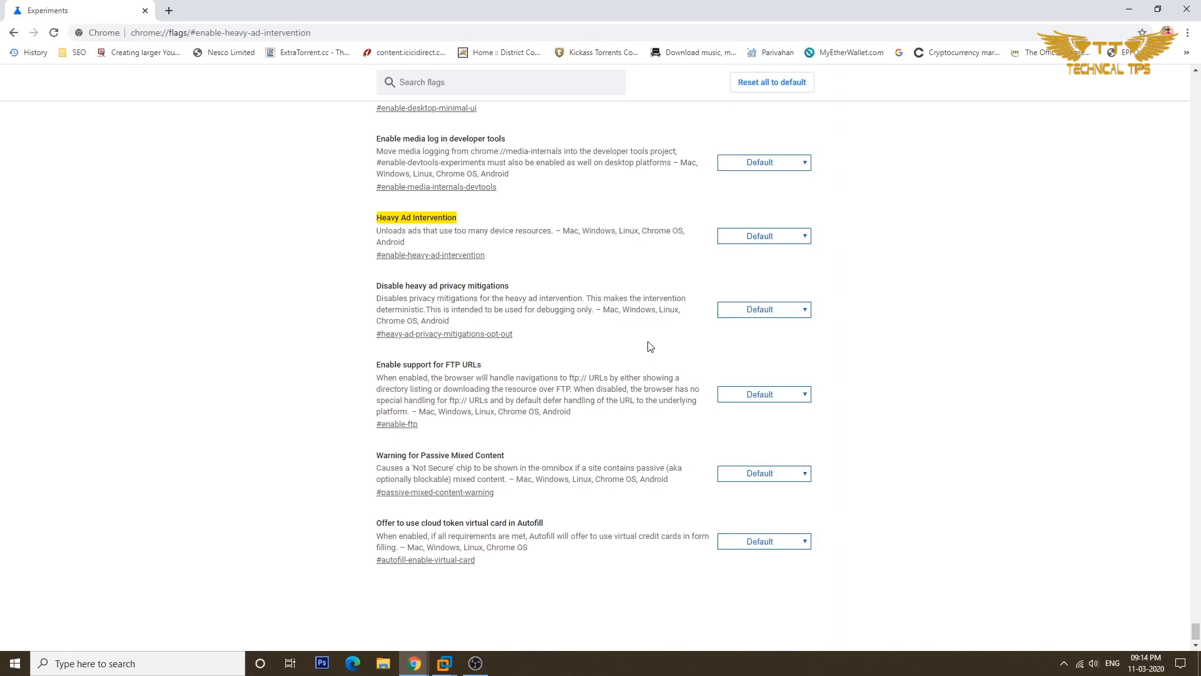
pyautogui.moveTo(646, 345)
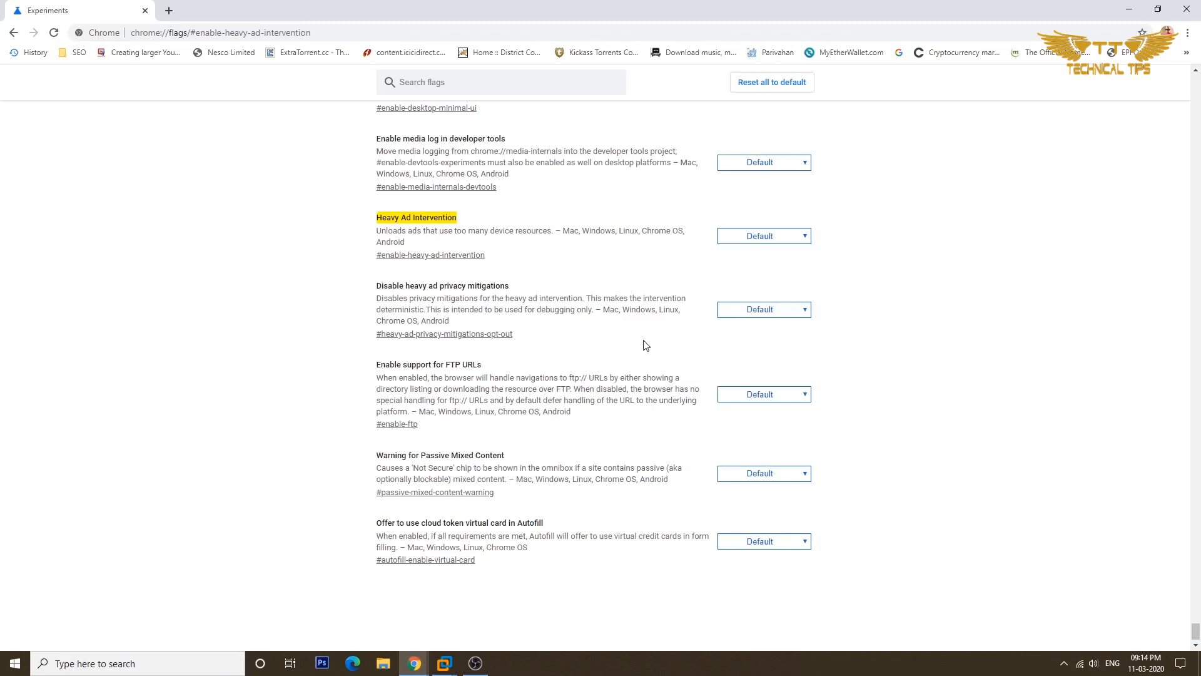
pyautogui.moveTo(549, 223)
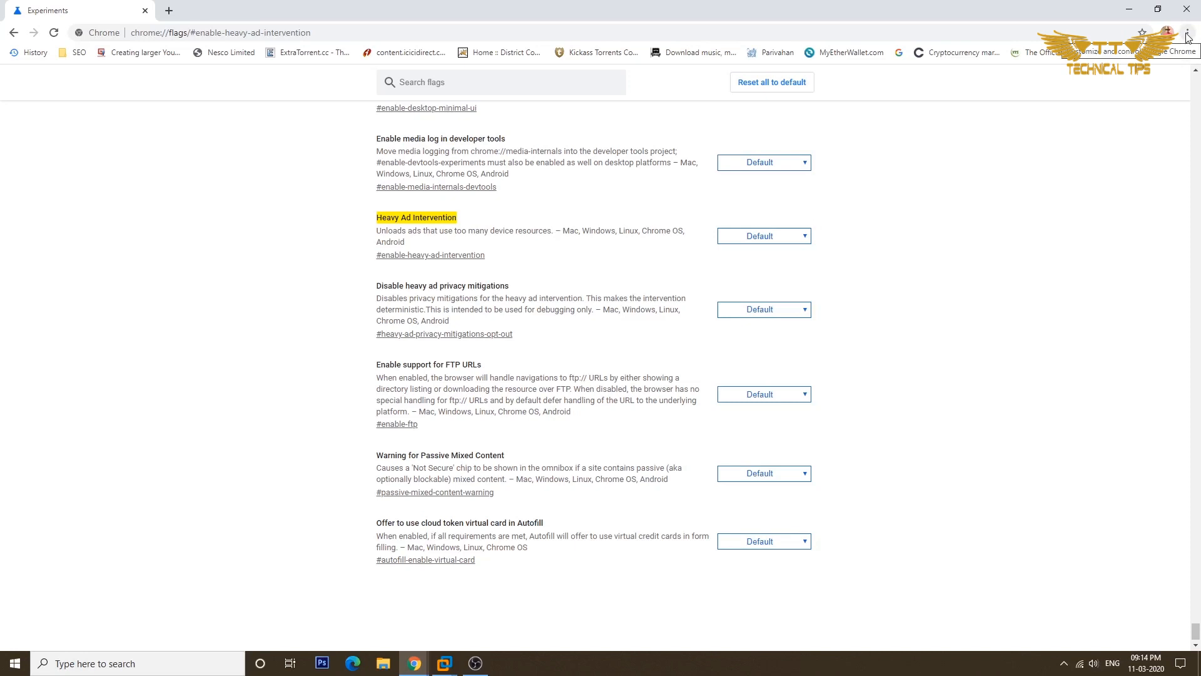
# Step: Confirm in About Chrome that version 80.0.3987.132 is up to date, then close Chrome
pyautogui.click(1187, 33)
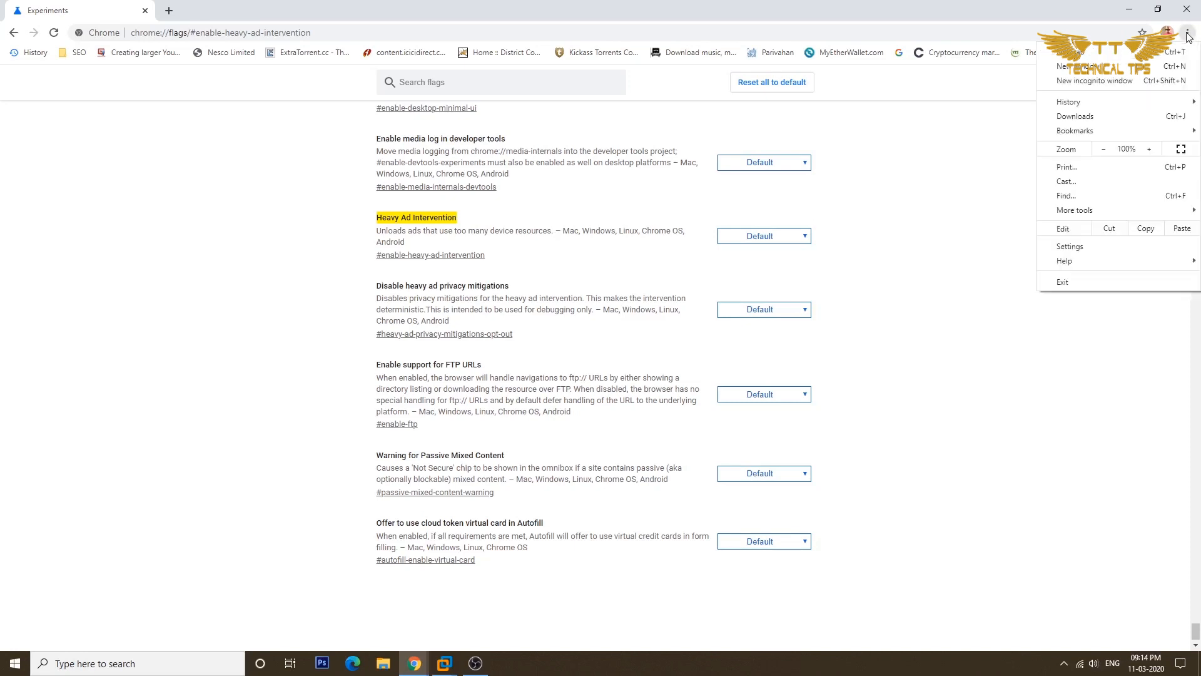
pyautogui.moveTo(1070, 246)
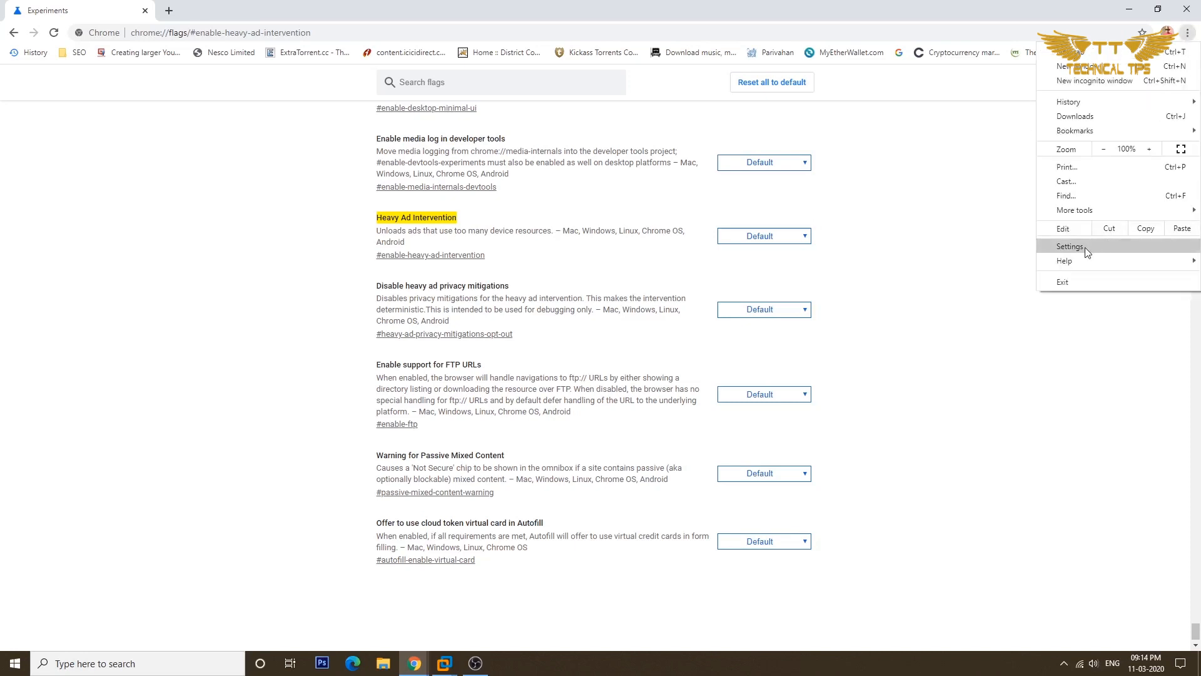
pyautogui.click(1069, 246)
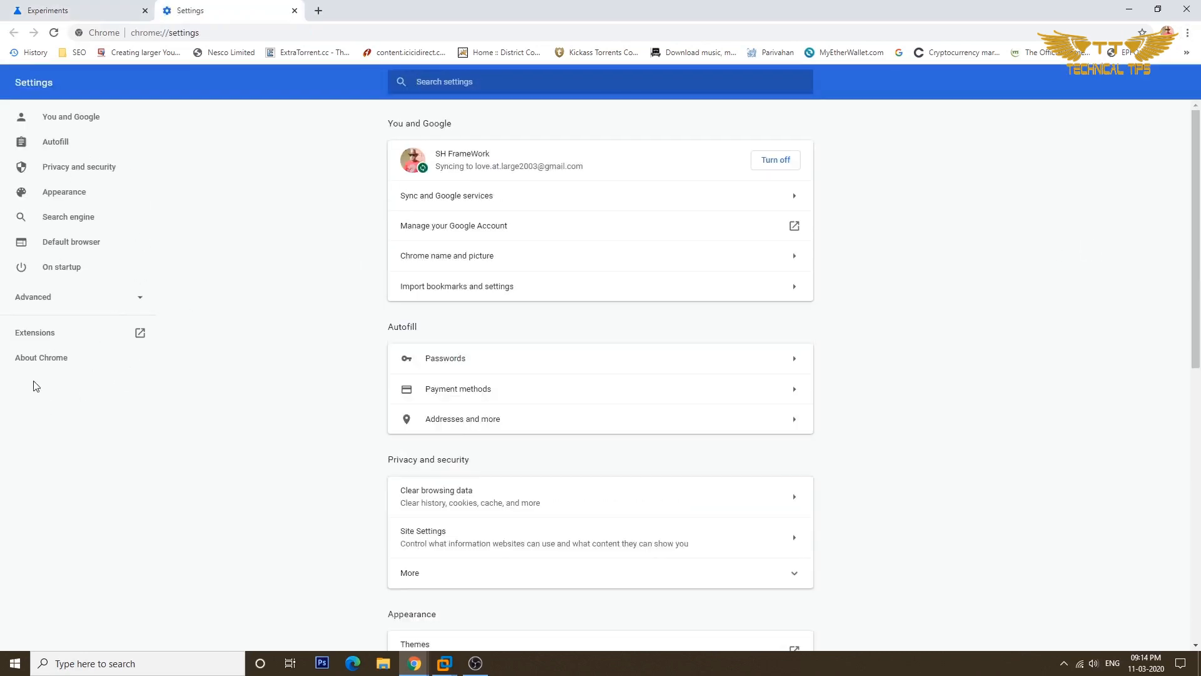
pyautogui.moveTo(40, 357)
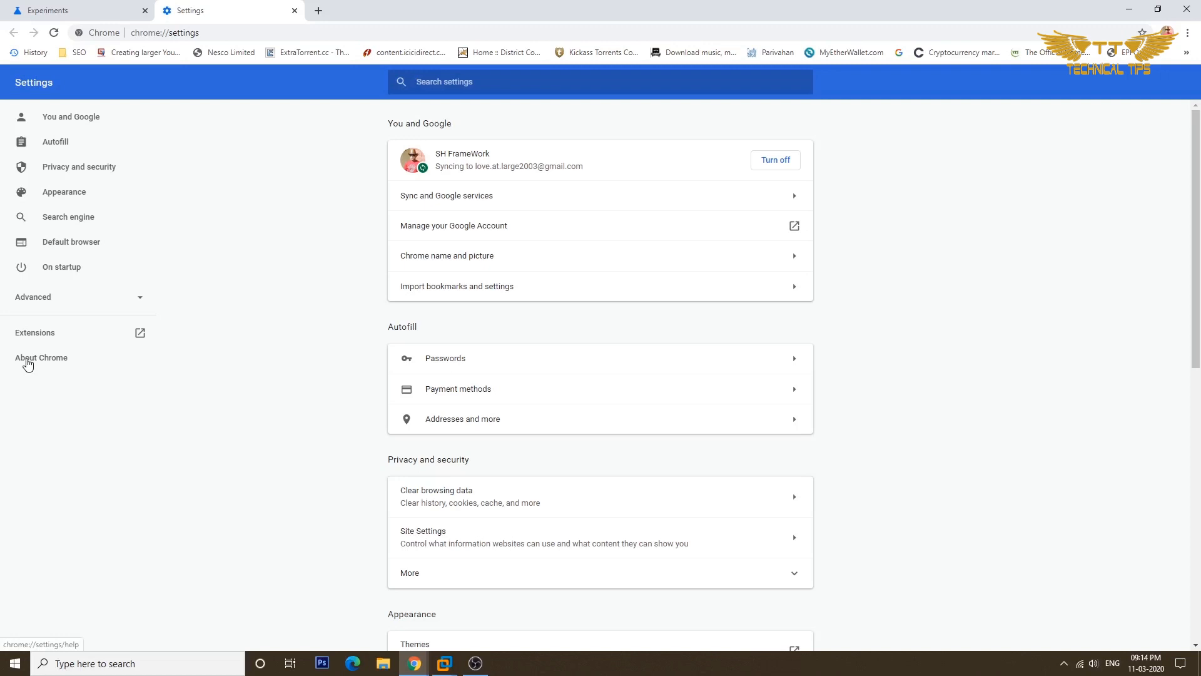
pyautogui.click(41, 358)
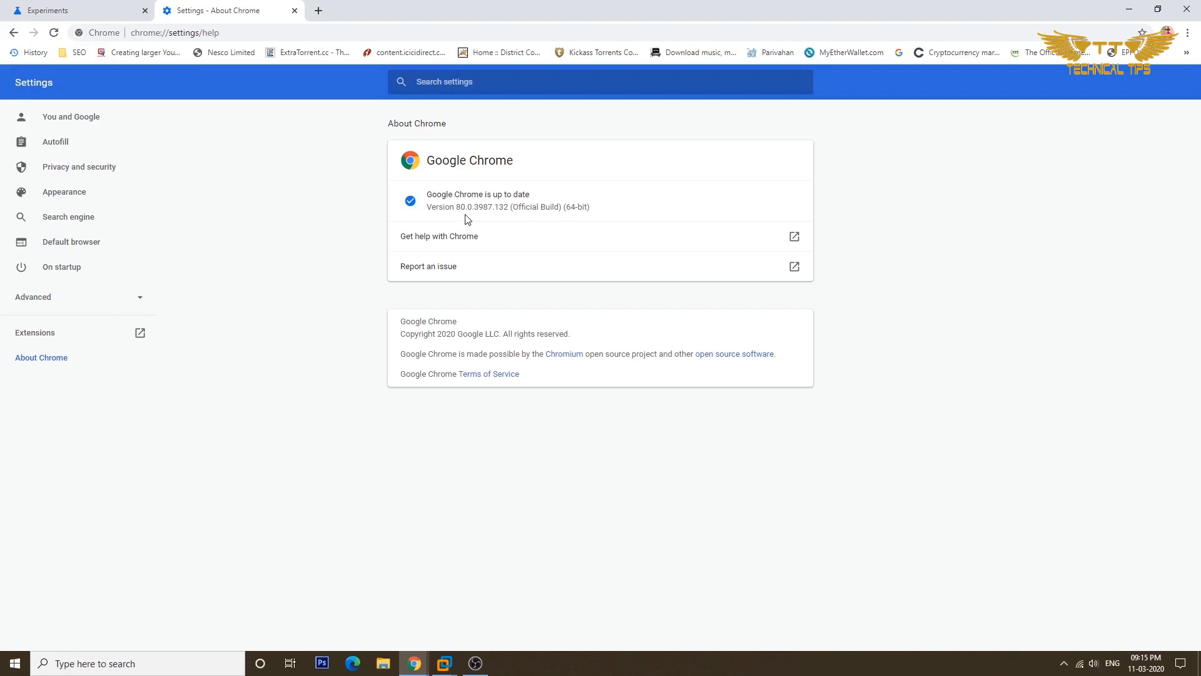
pyautogui.moveTo(452, 227)
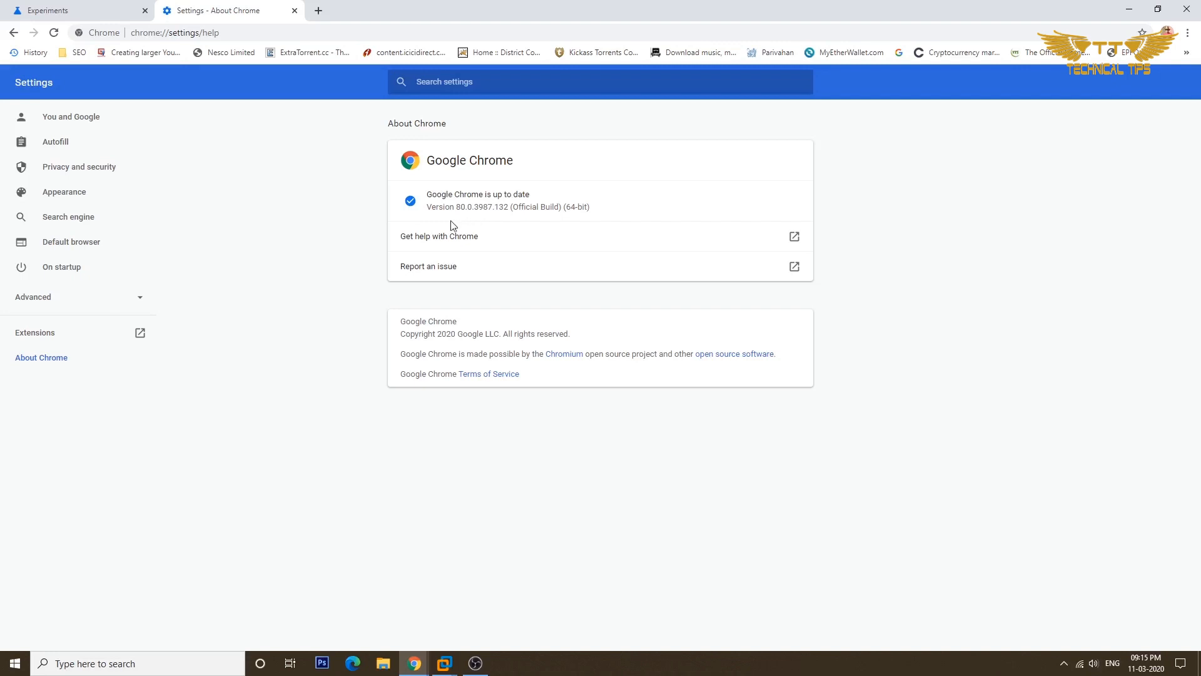
pyautogui.moveTo(600, 223)
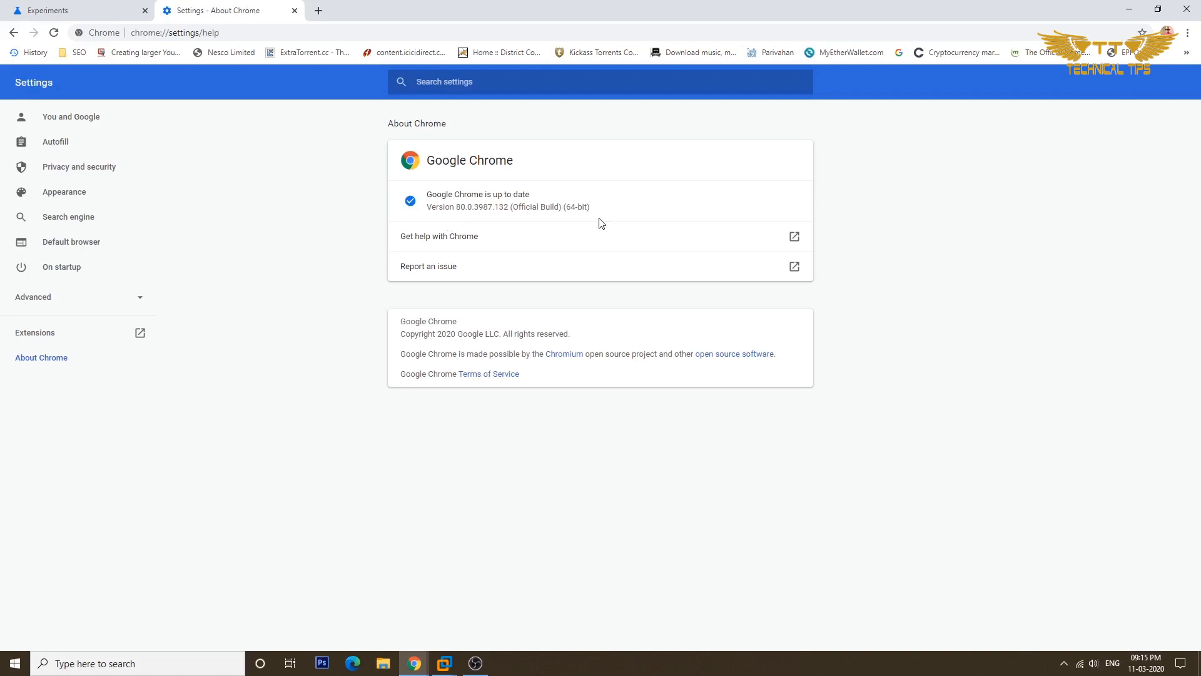
pyautogui.moveTo(663, 230)
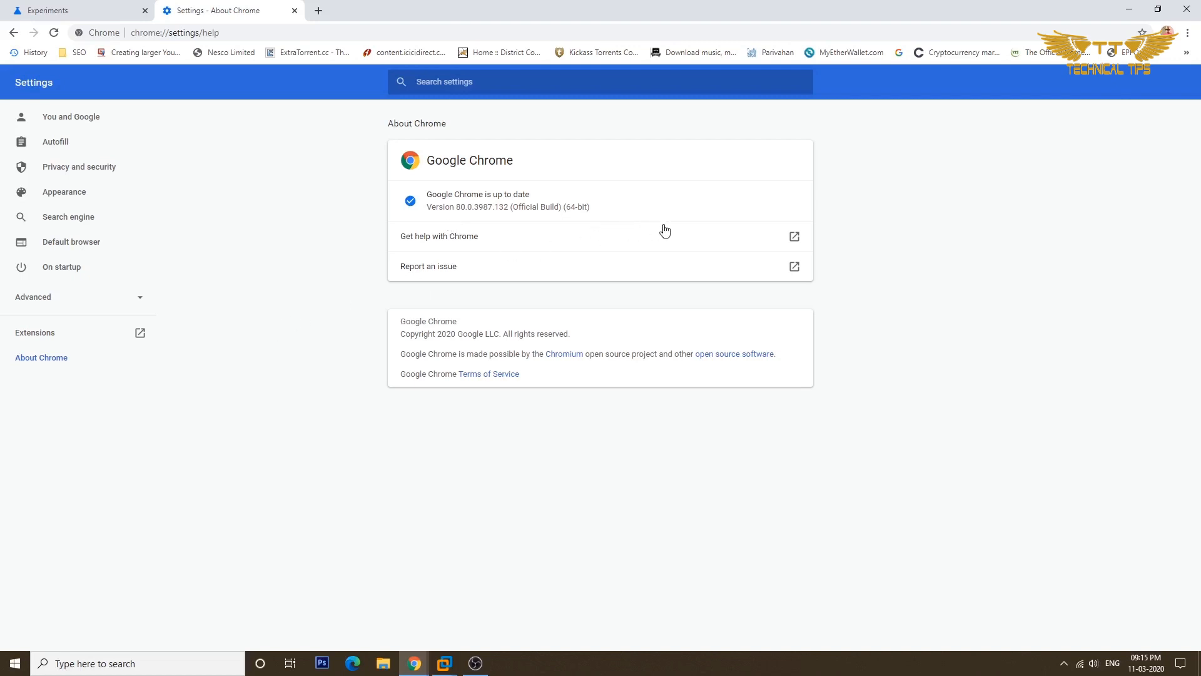
pyautogui.moveTo(782, 207)
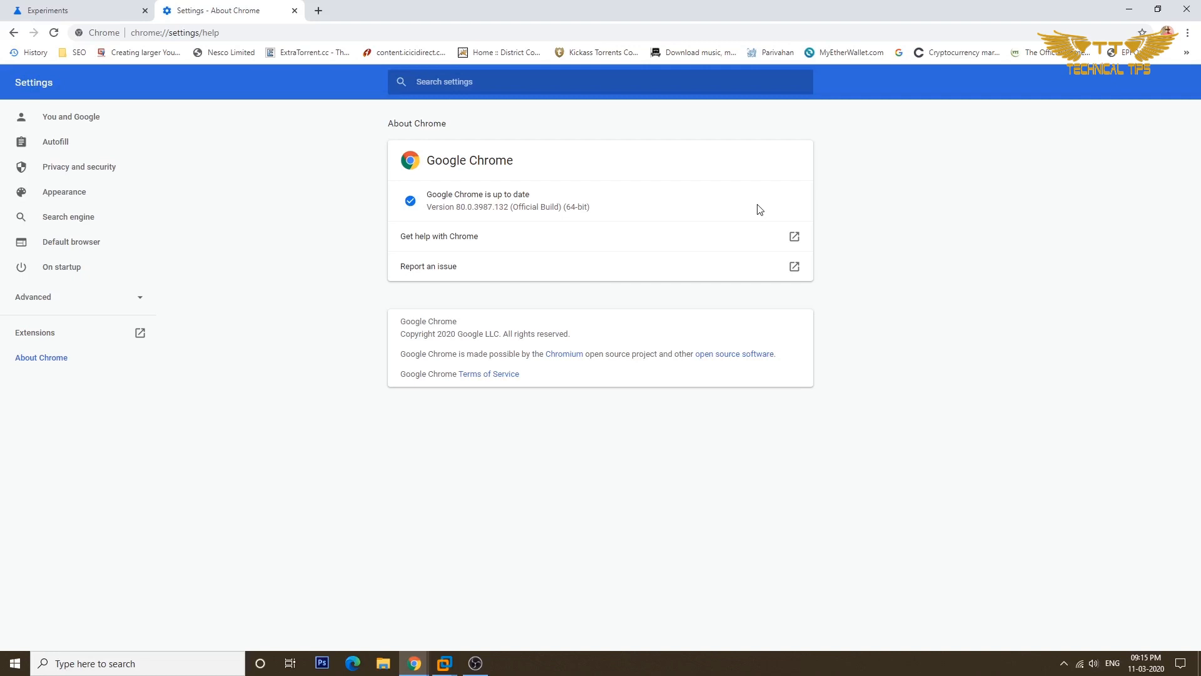
pyautogui.moveTo(754, 210)
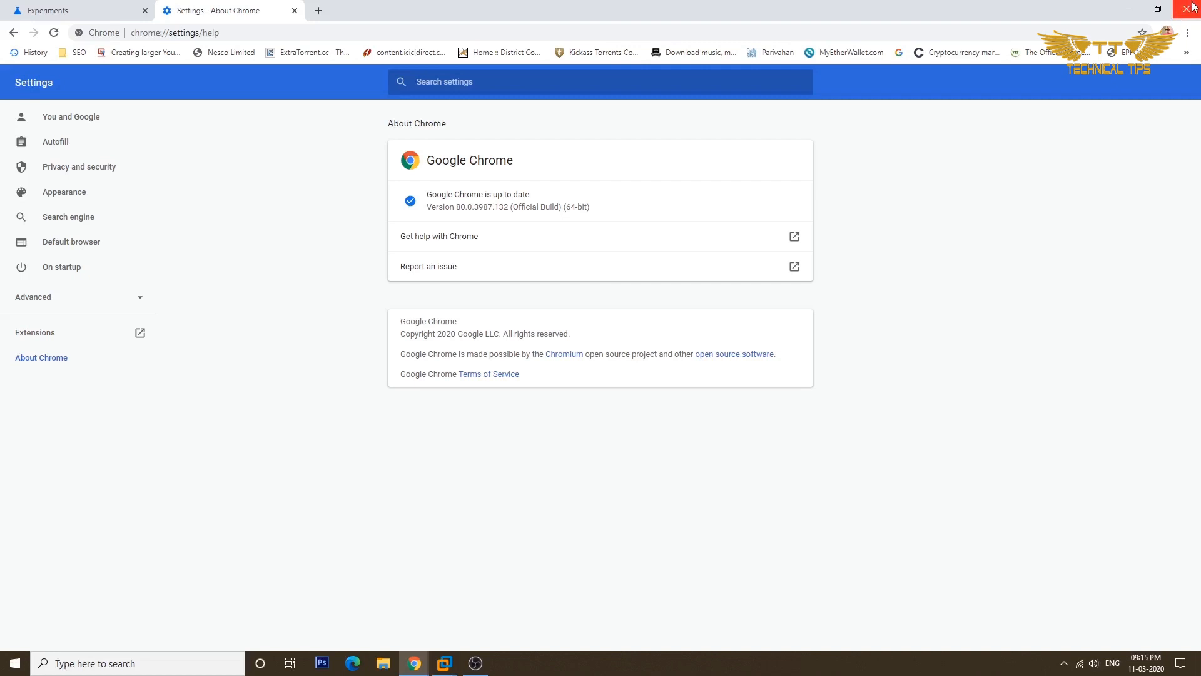
pyautogui.click(1193, 9)
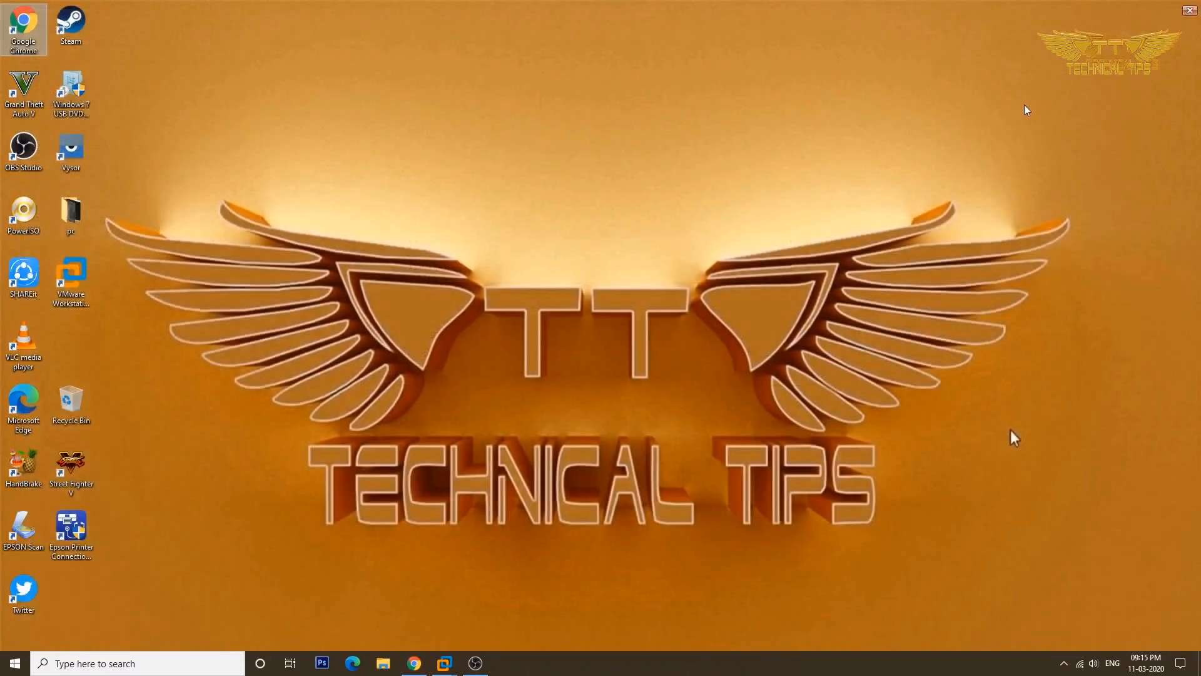